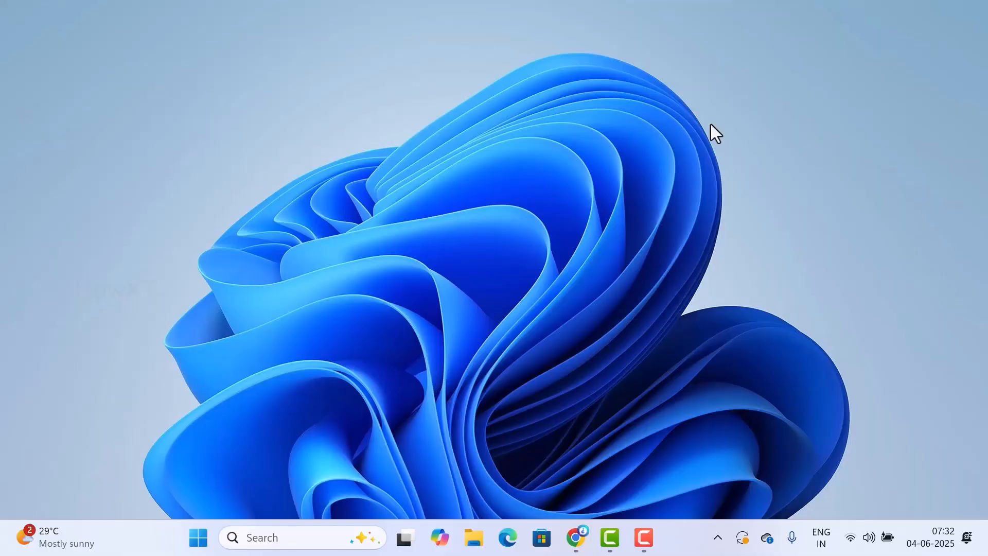
# Step: Launch Microsoft Store from the pinned apps in the Start menu
pyautogui.click(198, 538)
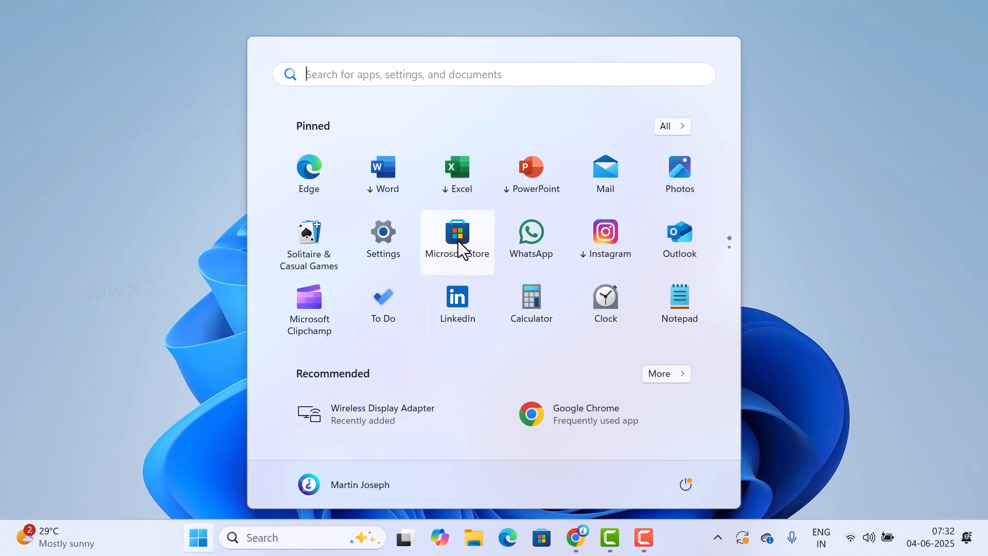
pyautogui.click(457, 232)
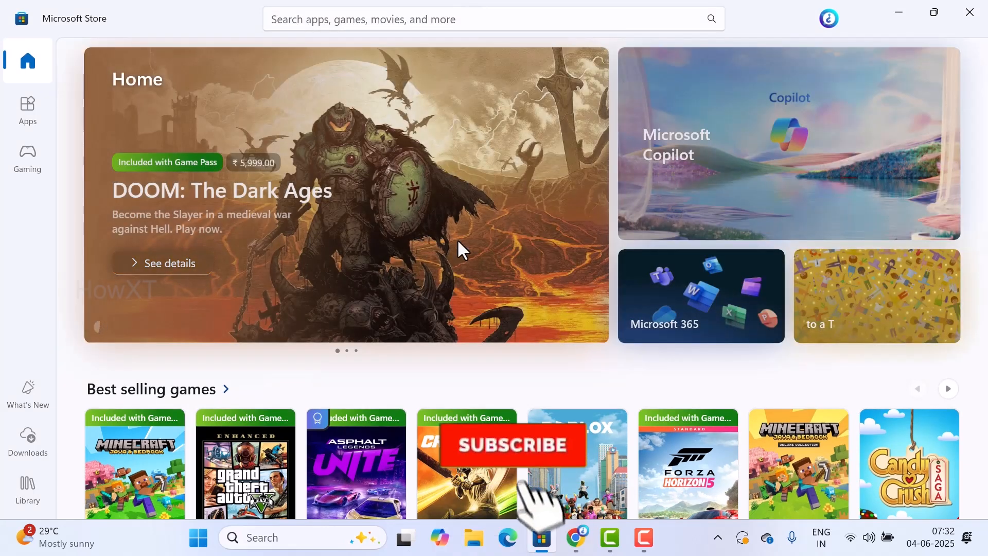
# Step: Open the Apps section and scroll through the best-selling apps
pyautogui.click(512, 445)
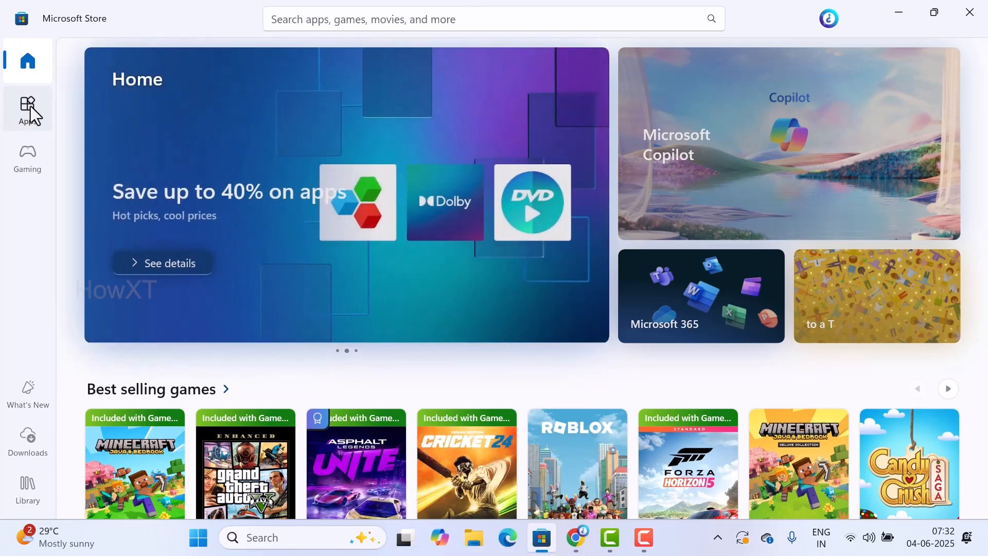
pyautogui.click(27, 108)
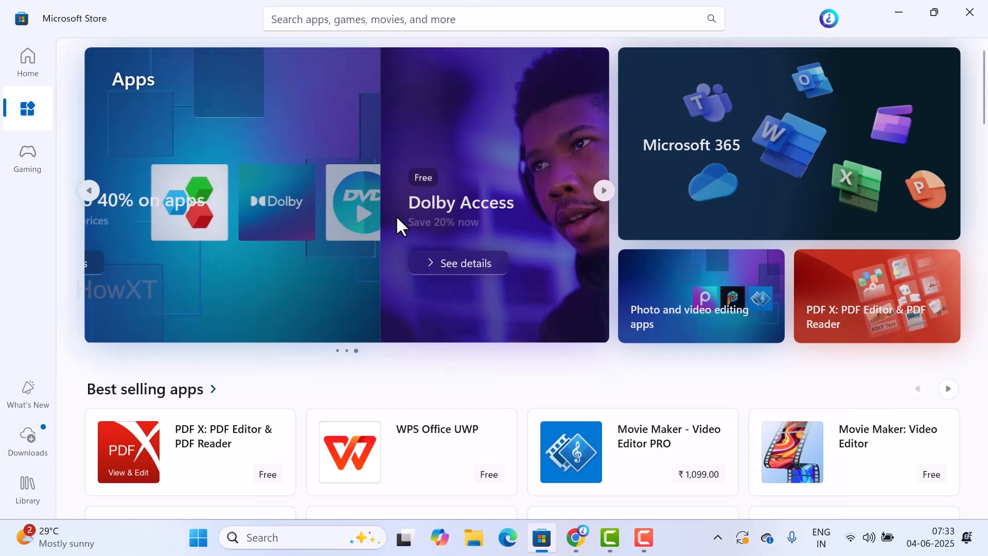
pyautogui.scroll(-3)
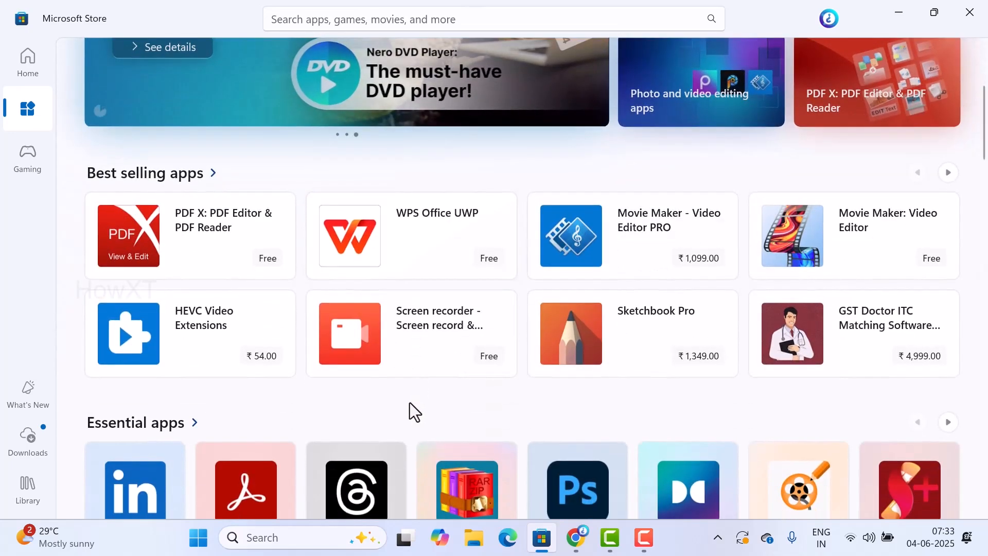
pyautogui.scroll(-3)
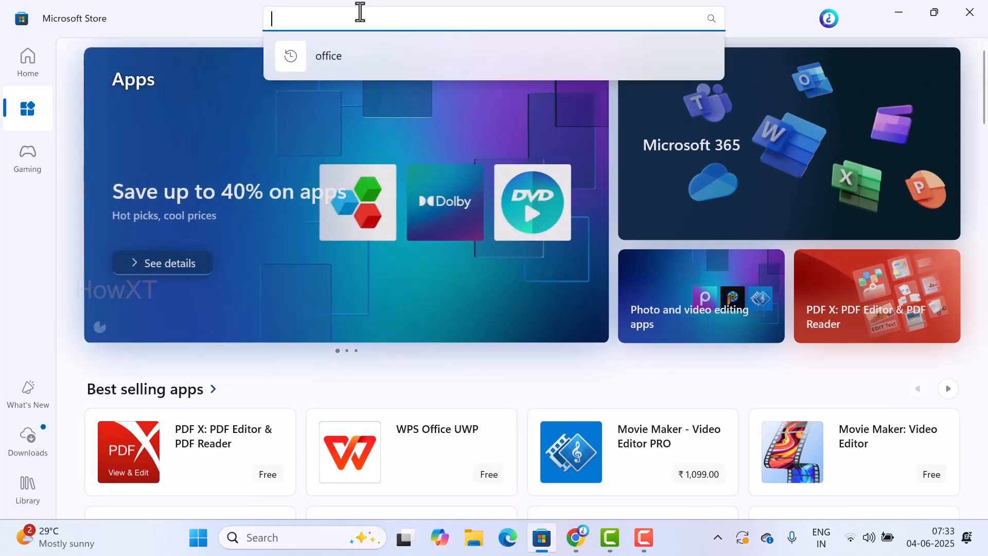
# Step: Search 'office', open the Microsoft 365 suggestion, and scroll to Install for free
pyautogui.write('office')
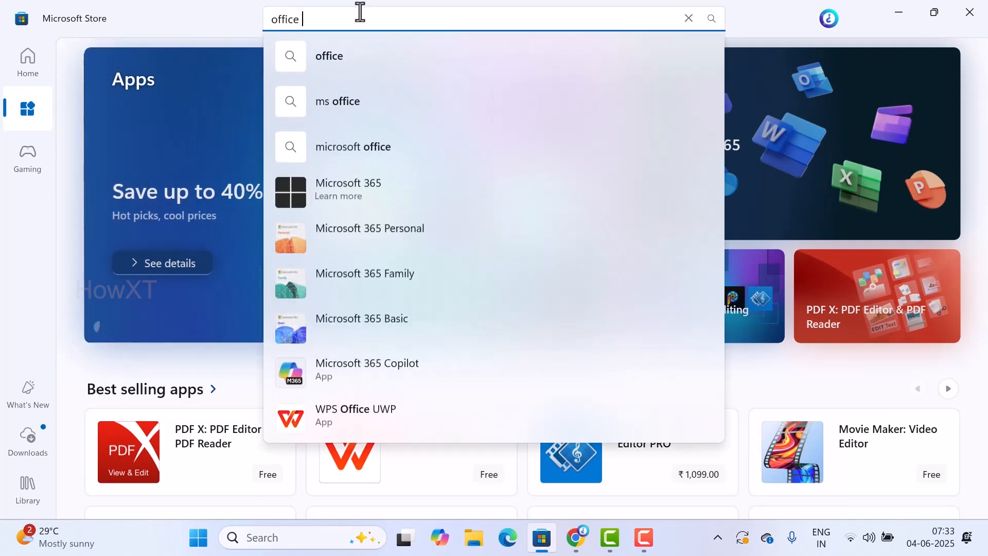
pyautogui.moveTo(356, 186)
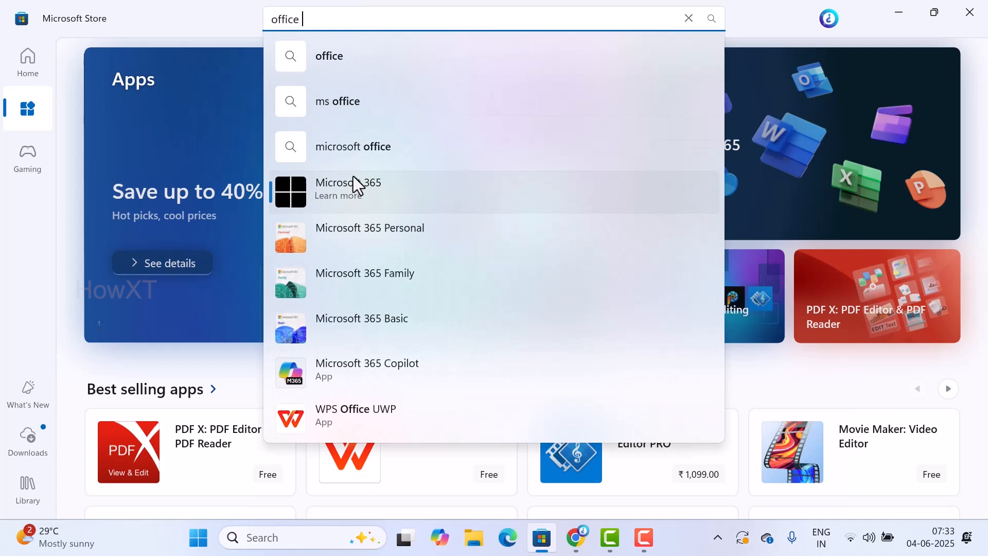
pyautogui.click(348, 189)
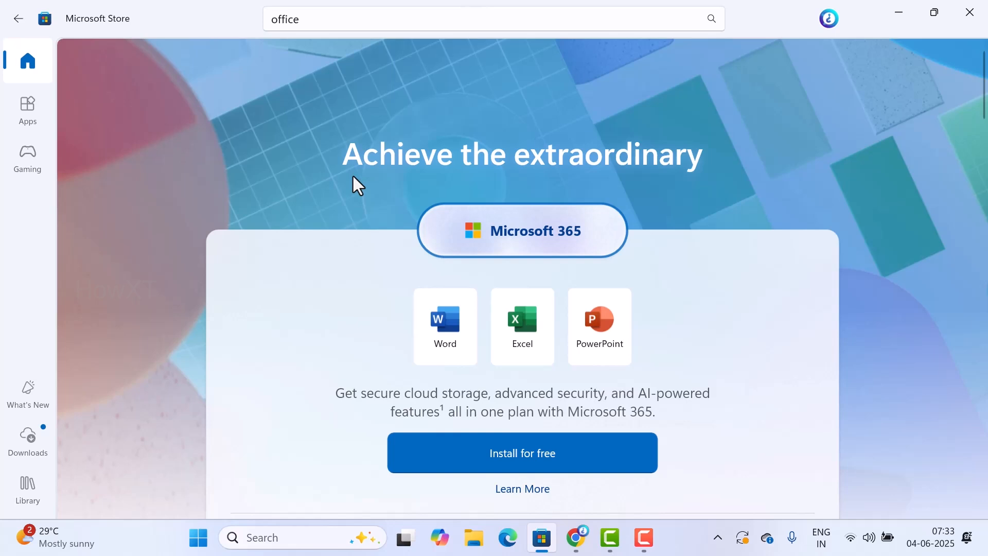
pyautogui.moveTo(615, 172)
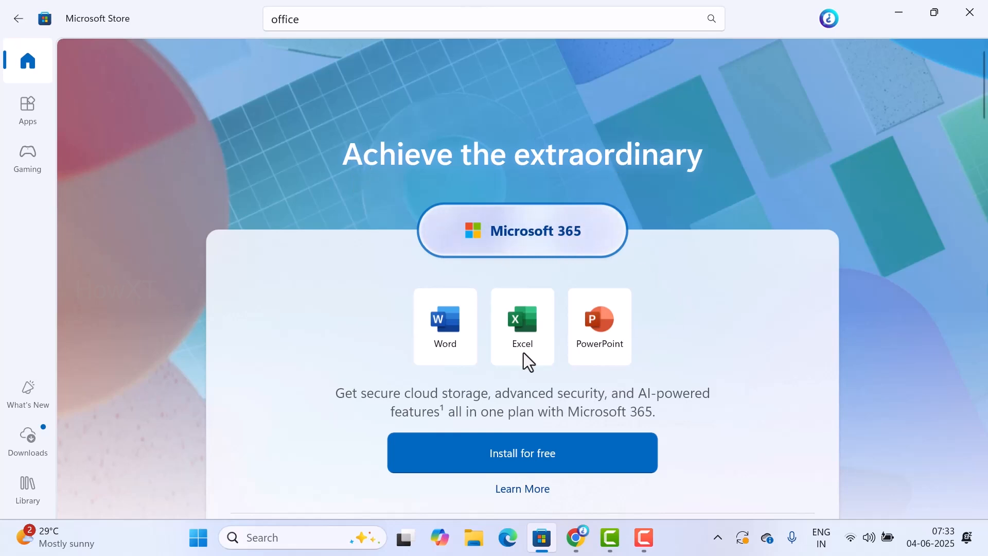
pyautogui.scroll(-3)
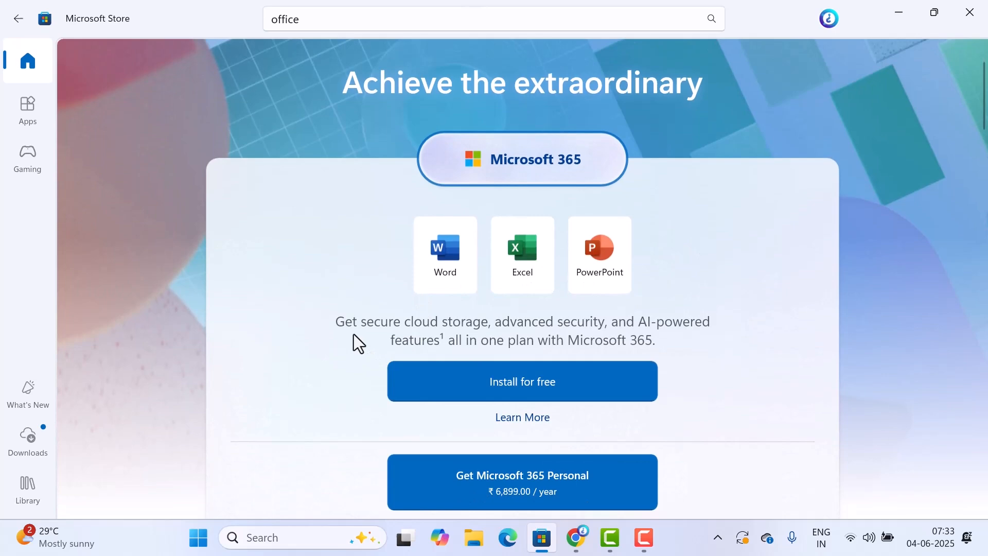
pyautogui.moveTo(612, 333)
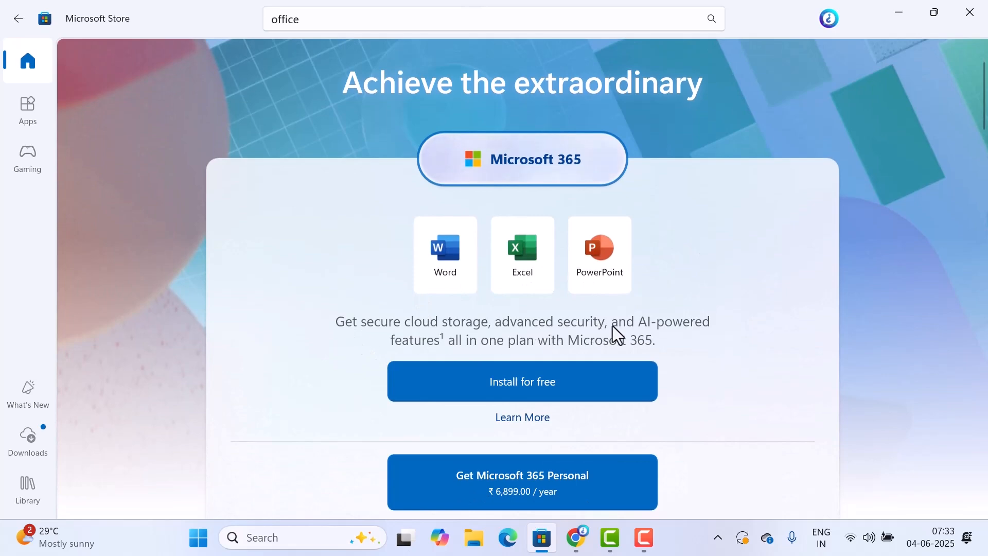
pyautogui.moveTo(487, 364)
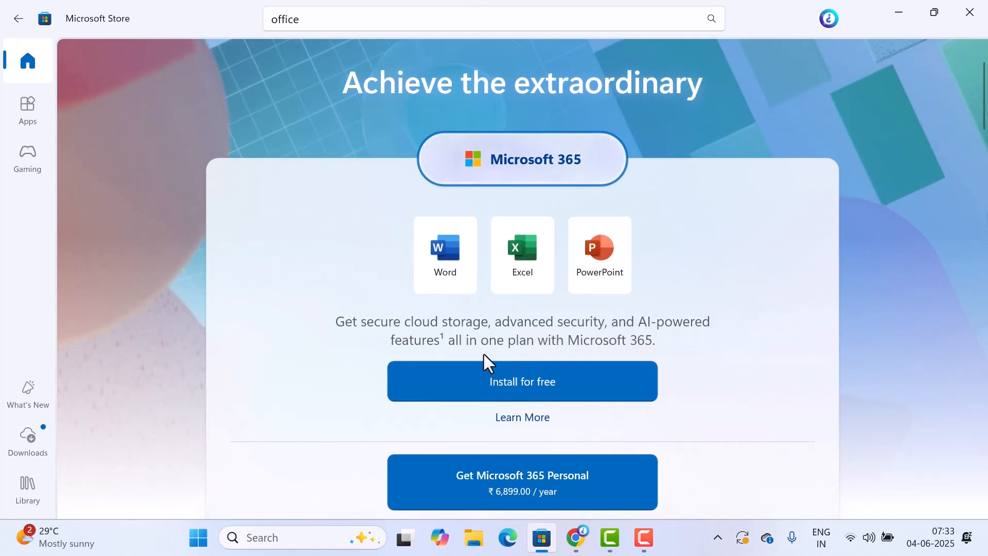
pyautogui.scroll(-3)
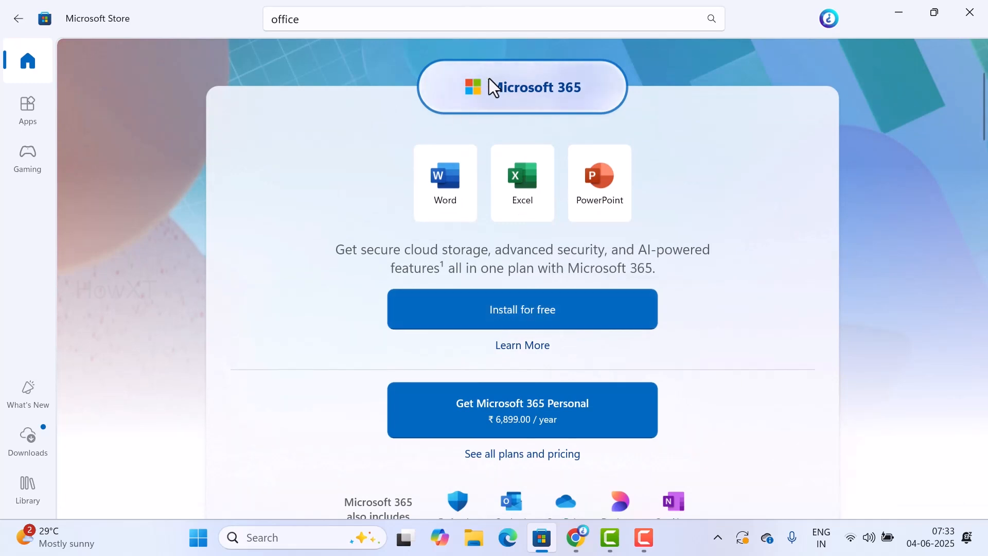
pyautogui.moveTo(513, 329)
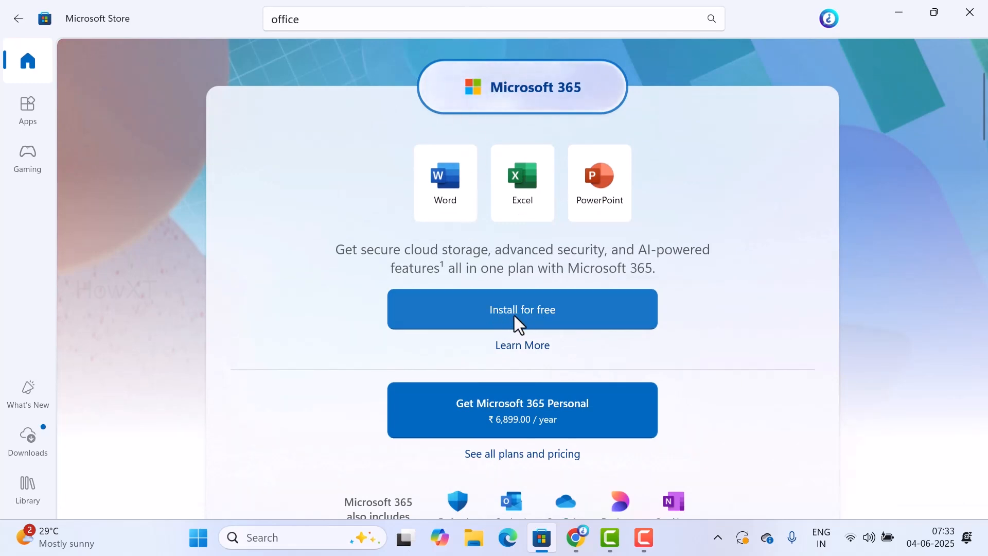
# Step: Start the free Microsoft 365 install until the Office 2016 conflict dialog appears
pyautogui.click(522, 309)
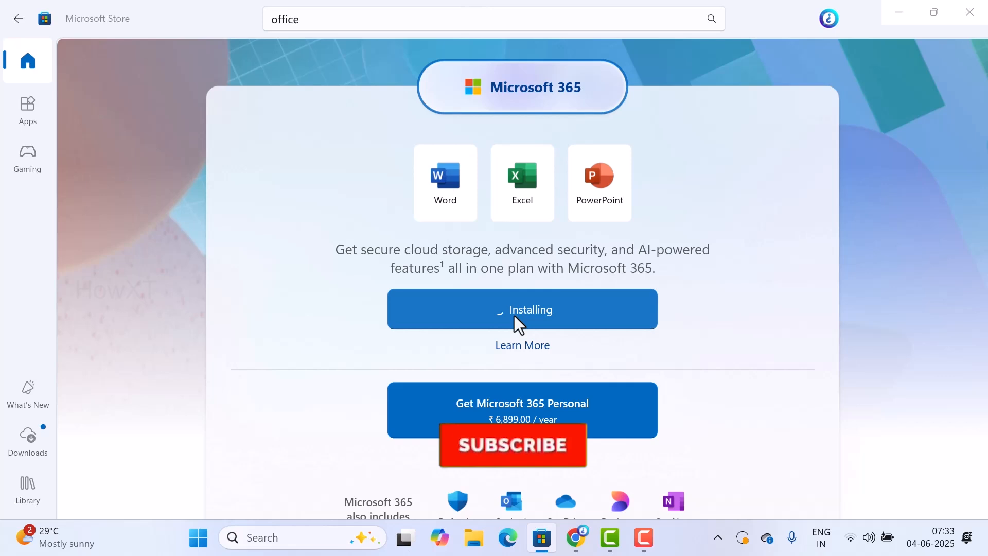
pyautogui.click(512, 445)
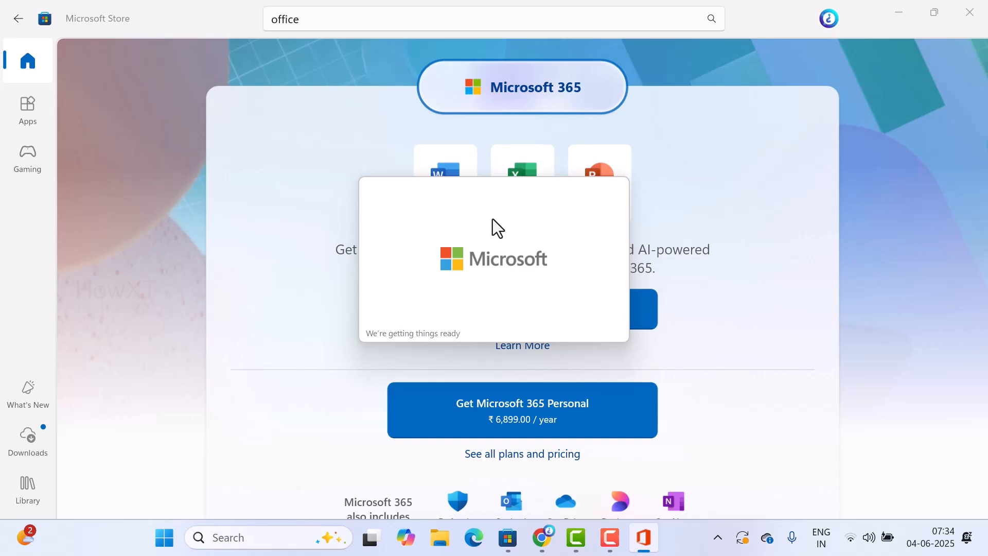
pyautogui.moveTo(701, 95)
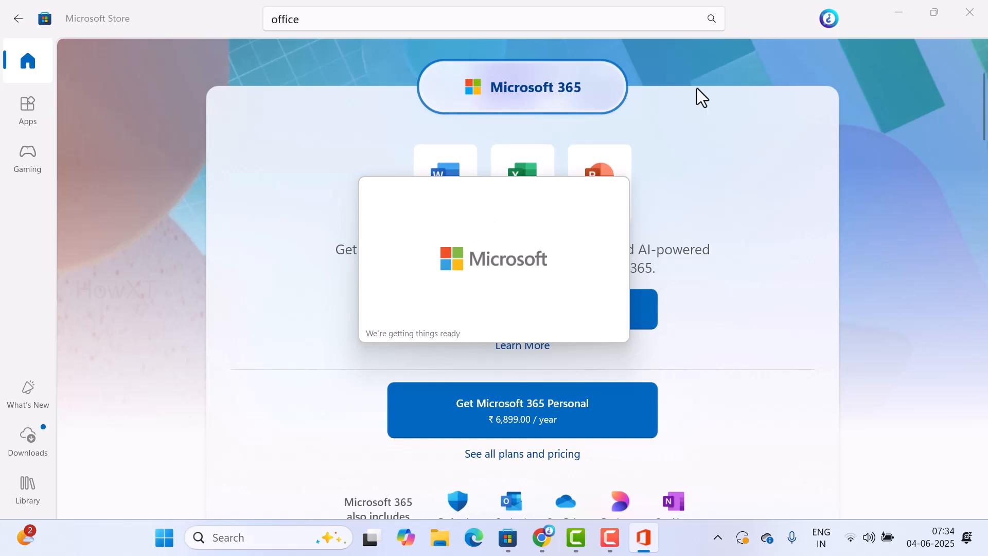
pyautogui.moveTo(824, 37)
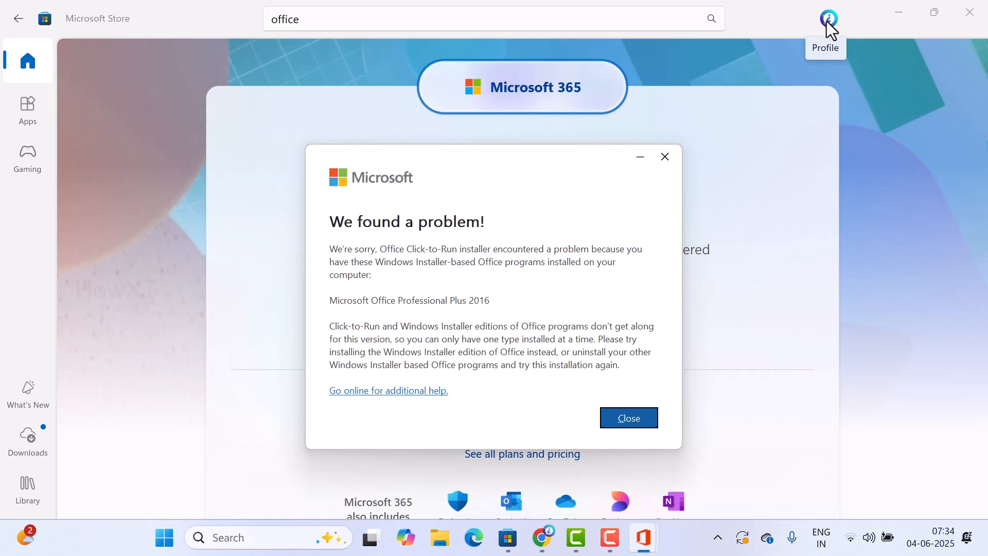
pyautogui.moveTo(395, 310)
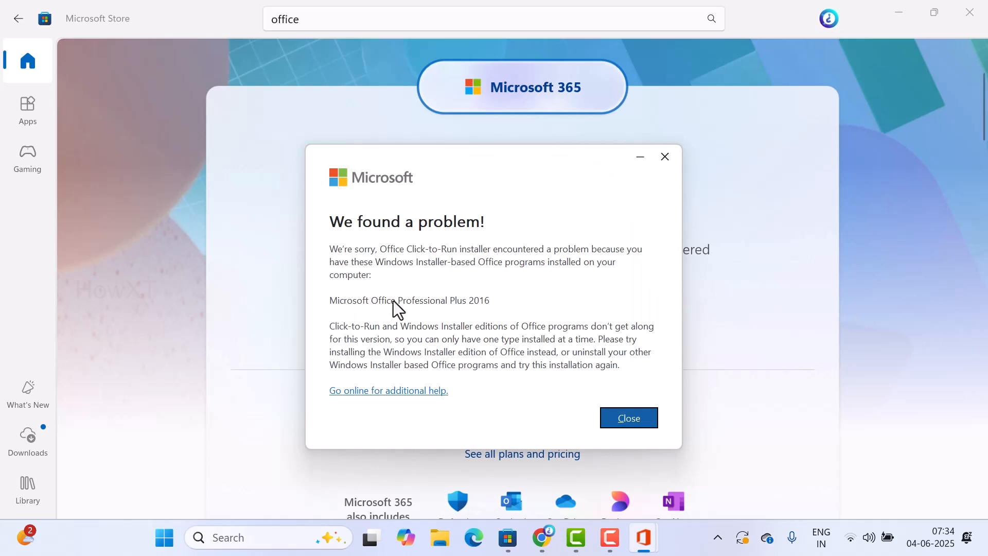
pyautogui.moveTo(592, 212)
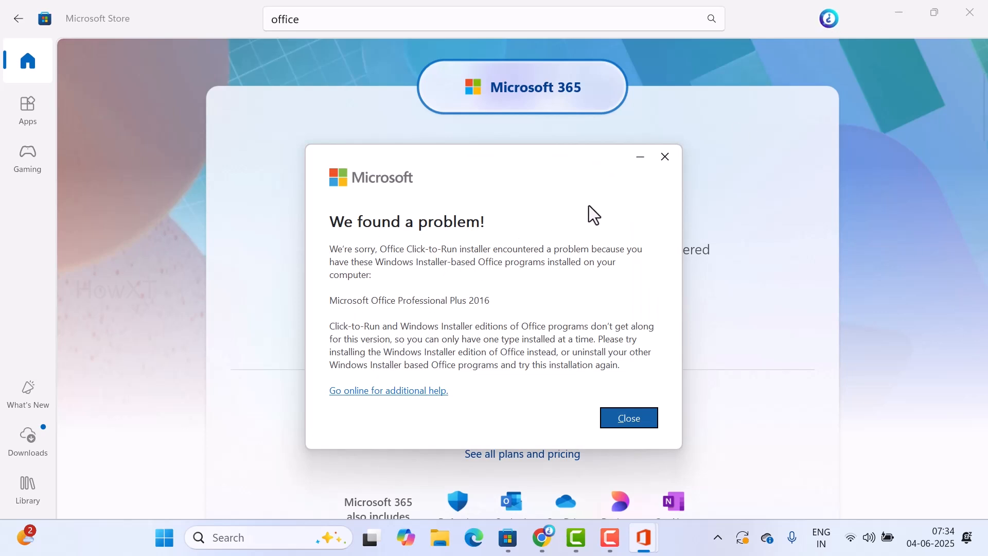
pyautogui.moveTo(666, 178)
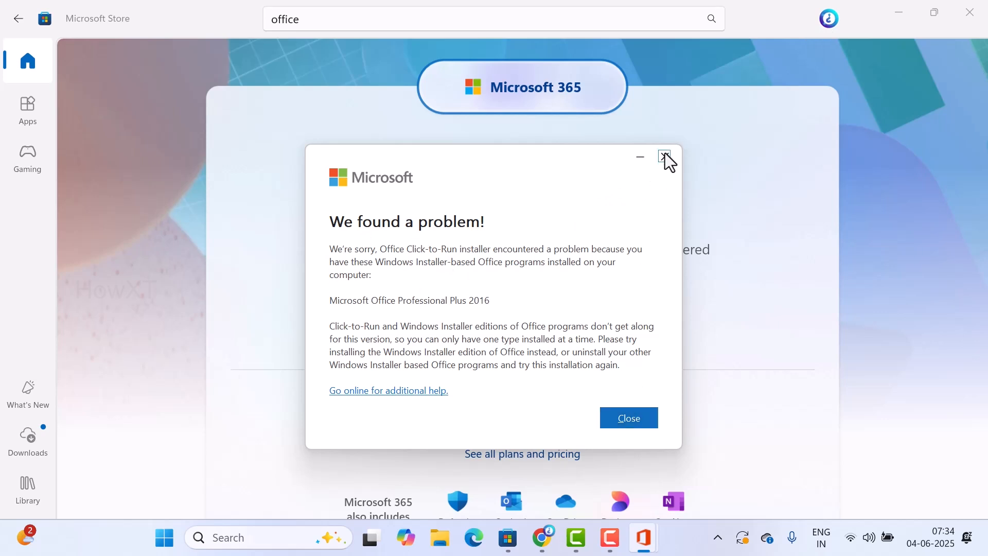
# Step: Close the installer error, retry the Microsoft 365 download, and open Start
pyautogui.click(664, 155)
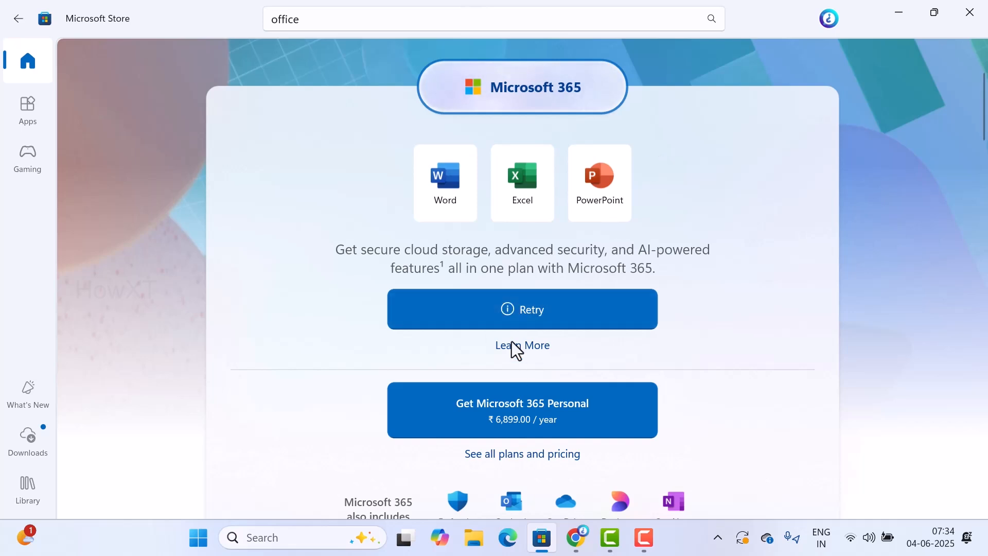
pyautogui.click(522, 309)
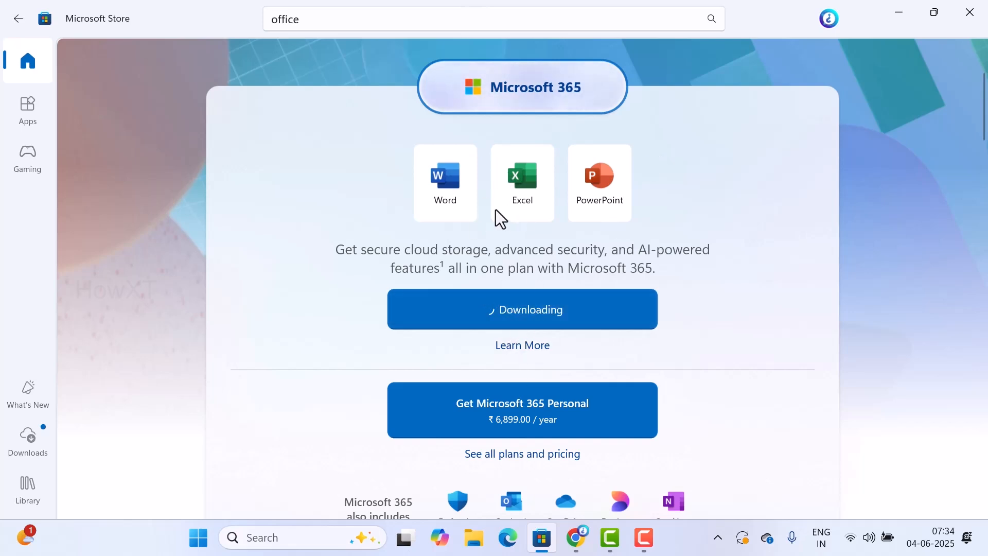
pyautogui.click(198, 538)
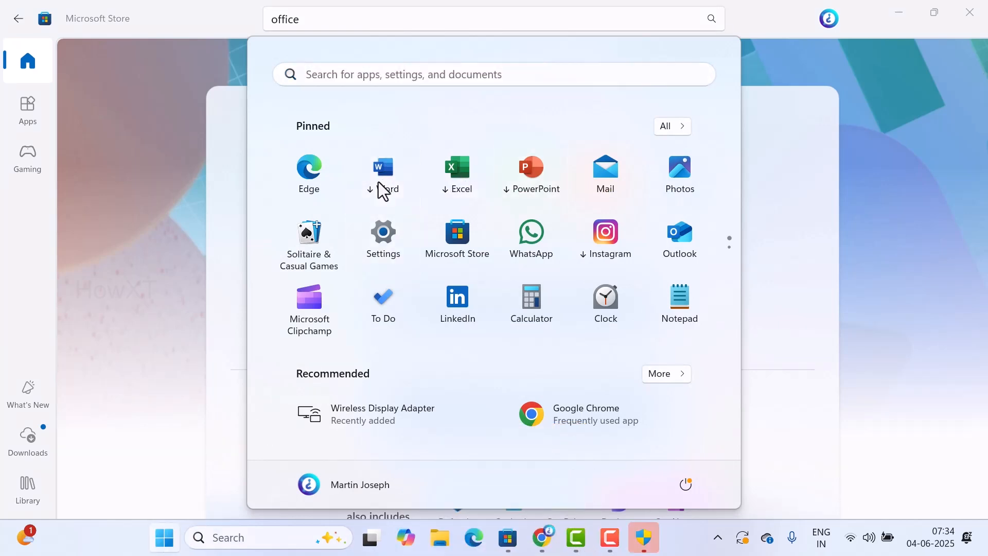
pyautogui.moveTo(392, 185)
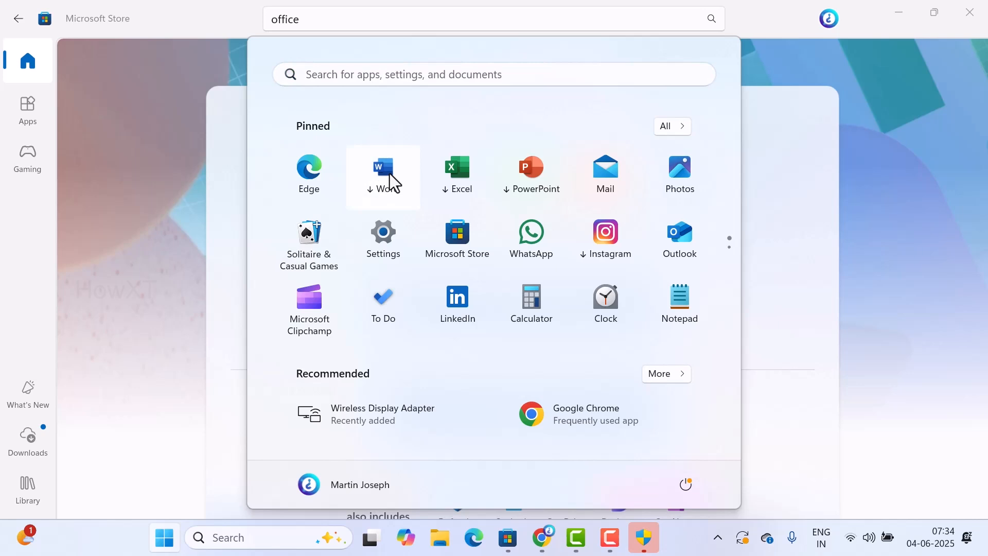
pyautogui.moveTo(376, 199)
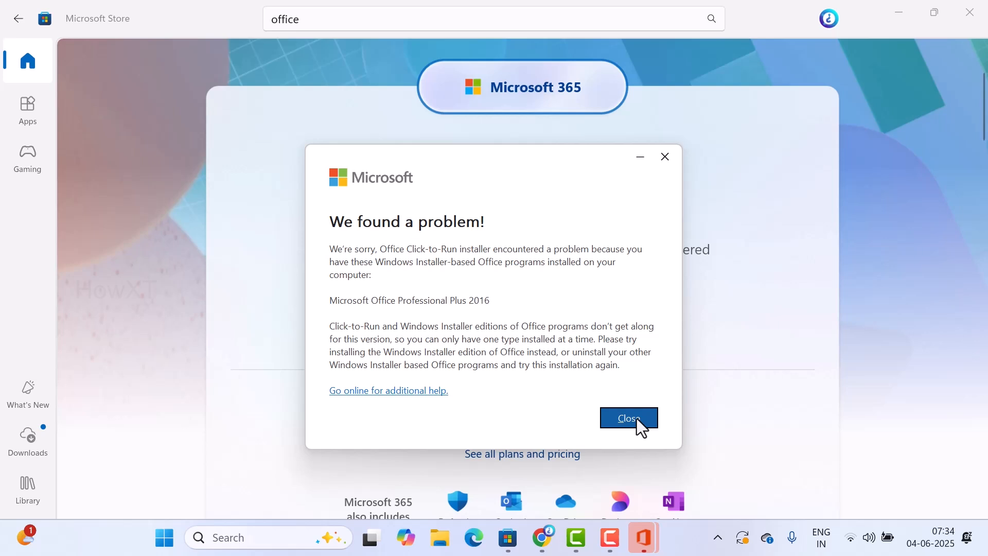
# Step: Dismiss the error, check Word in Start, and retry the Microsoft 365 download
pyautogui.click(629, 417)
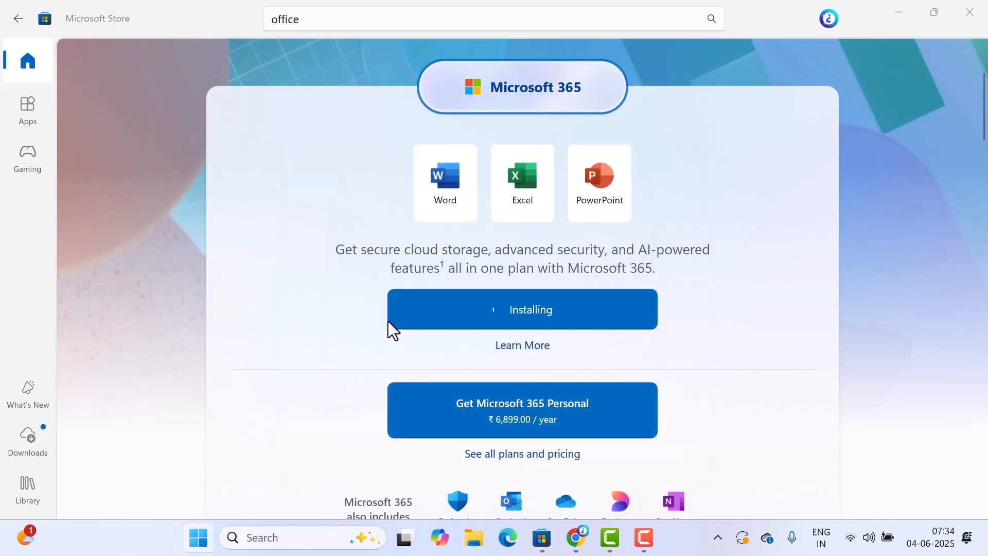
pyautogui.click(198, 537)
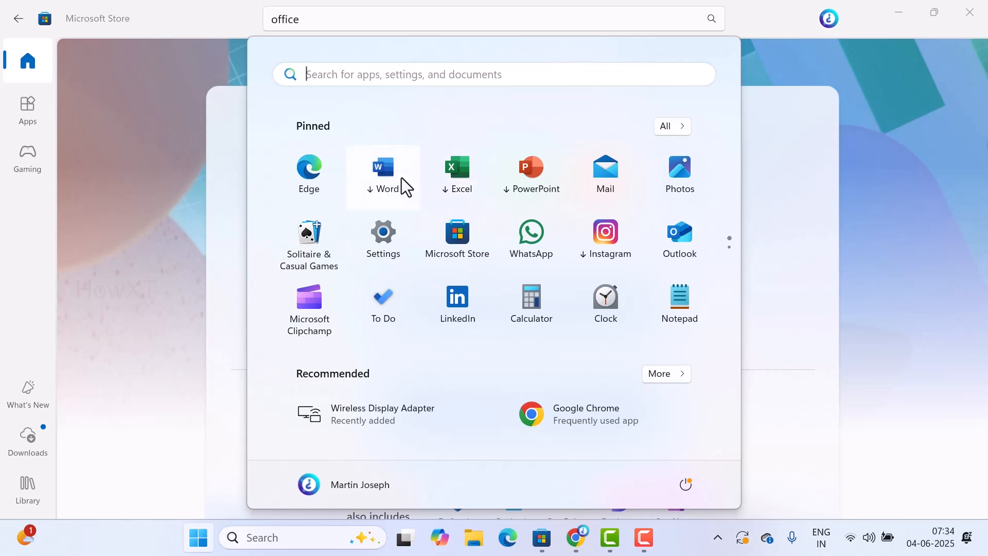
pyautogui.moveTo(407, 186)
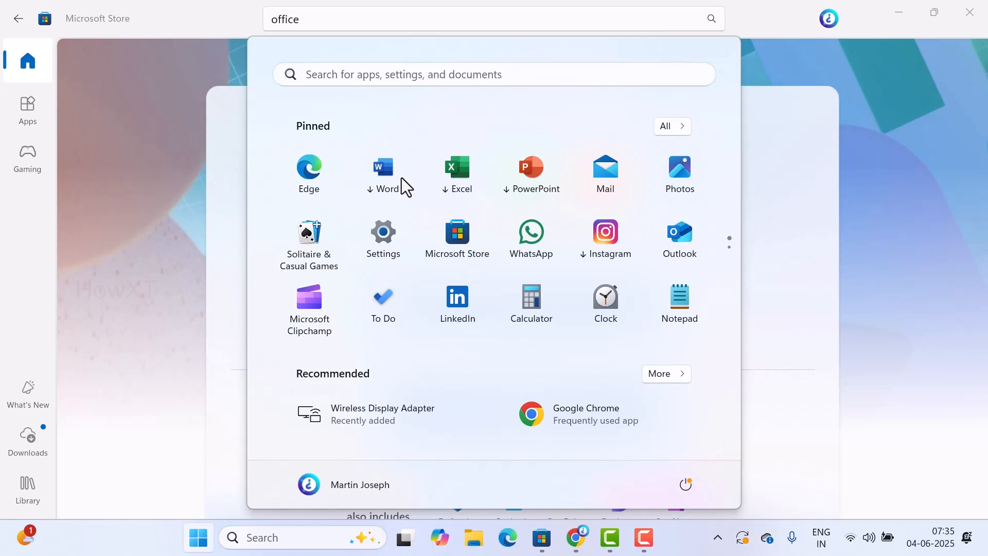
pyautogui.moveTo(63, 148)
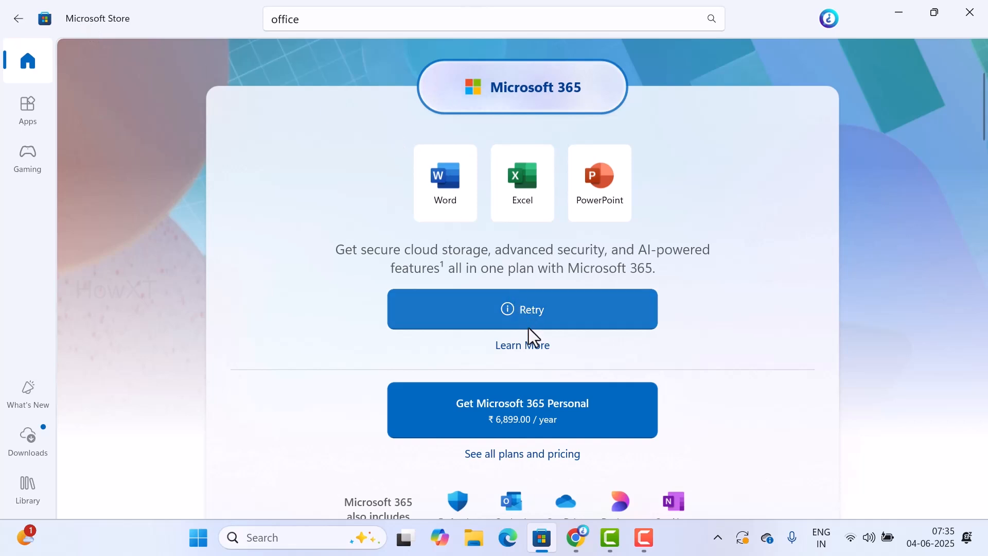
pyautogui.click(522, 310)
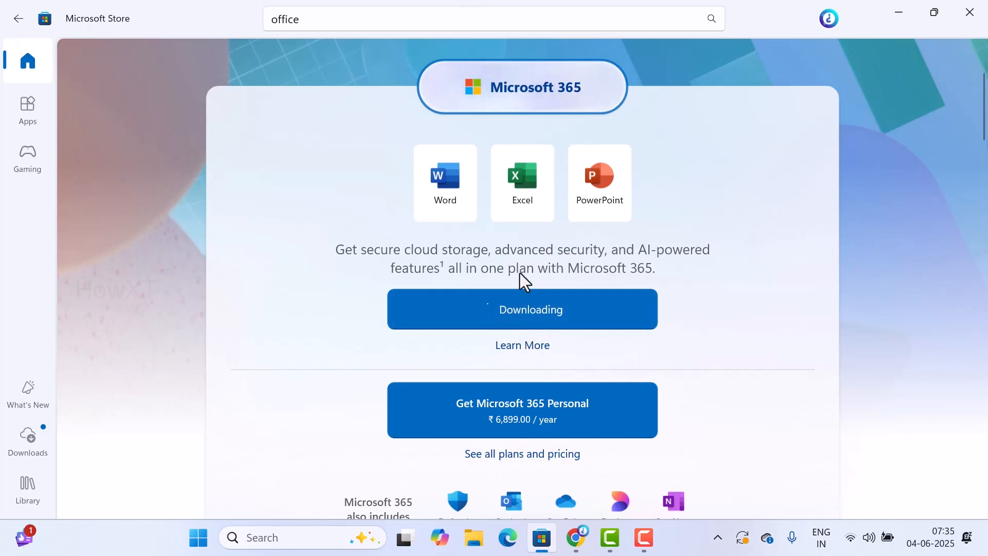
pyautogui.moveTo(514, 292)
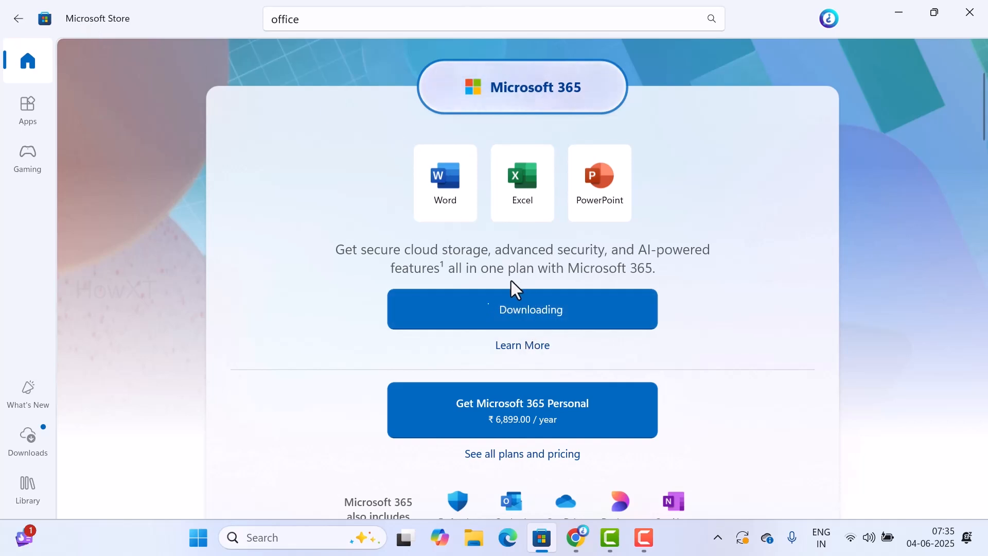